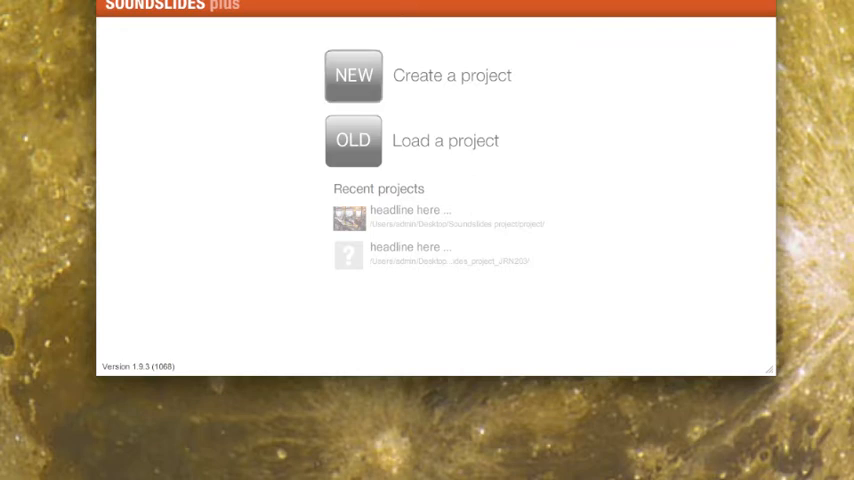
Step: Create a new Soundslides project with the Standard output size
left_click(352, 75)
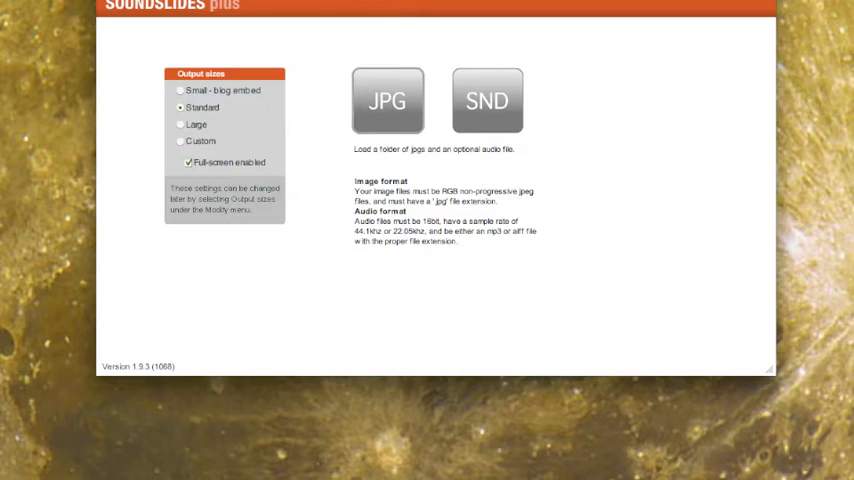
Step: Import all JPGs from the 'PHOTOS spain for soundslides' folder
left_click(387, 100)
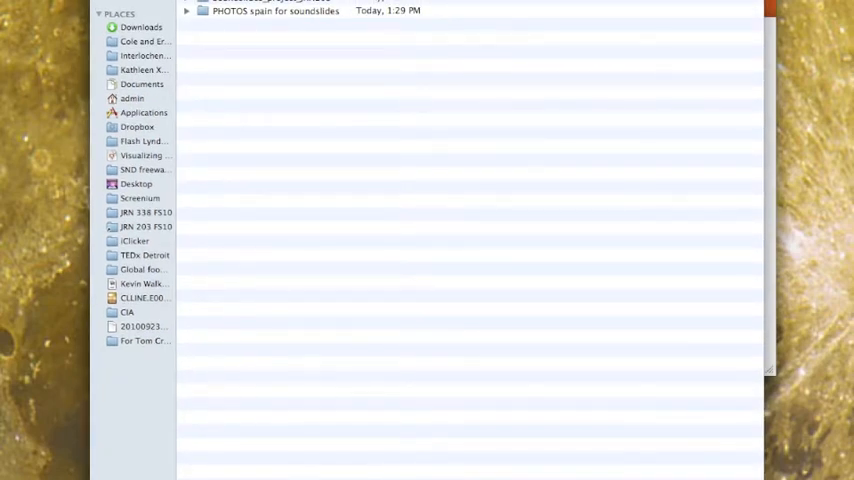
left_click(186, 10)
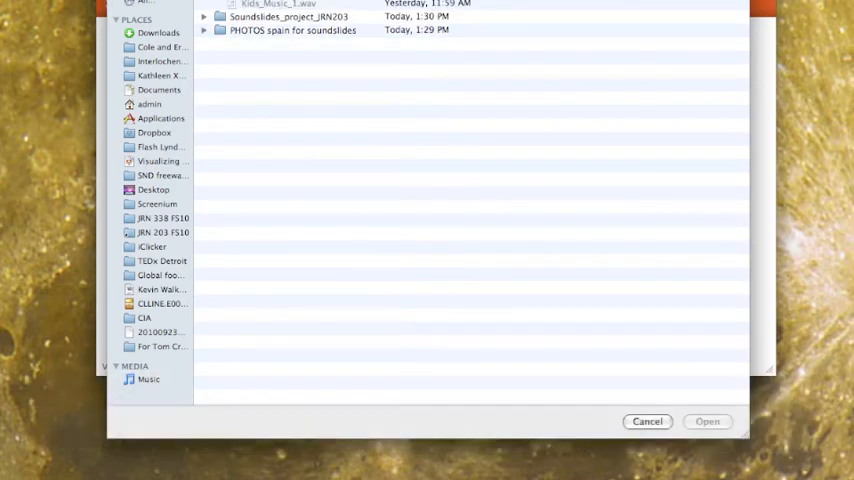
left_click(707, 421)
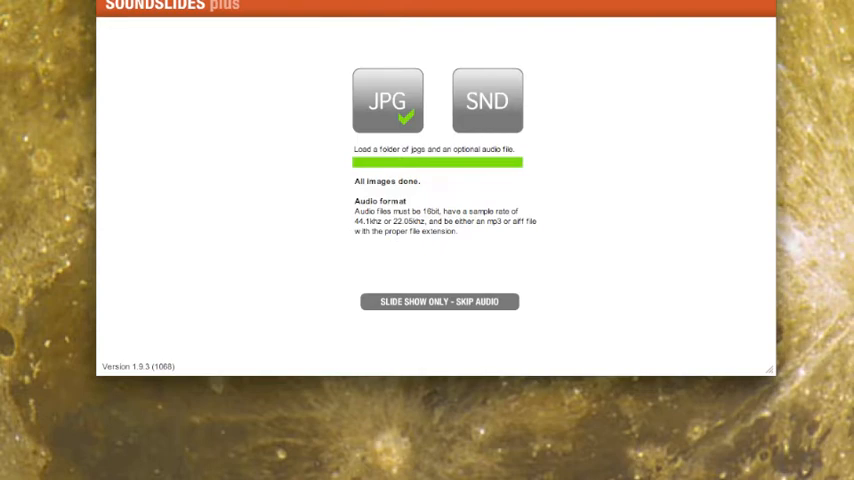
Step: Skip audio into the slide editor and drag the building photo to the front
left_click(439, 301)
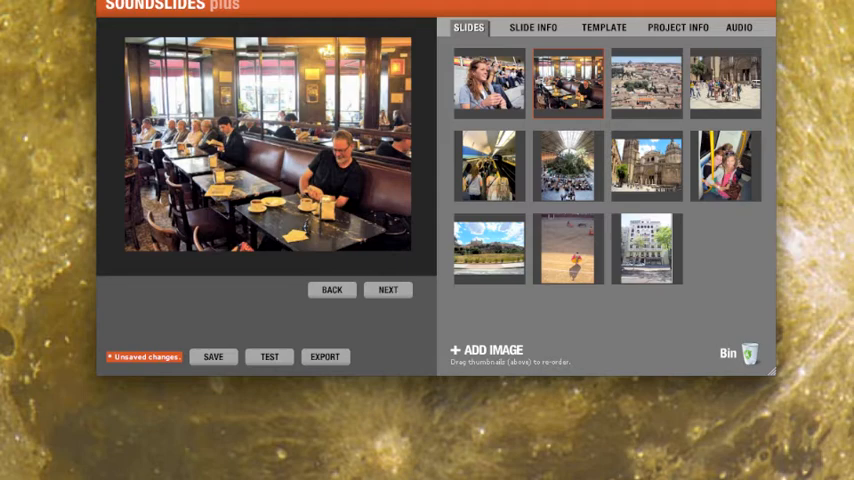
left_click(739, 27)
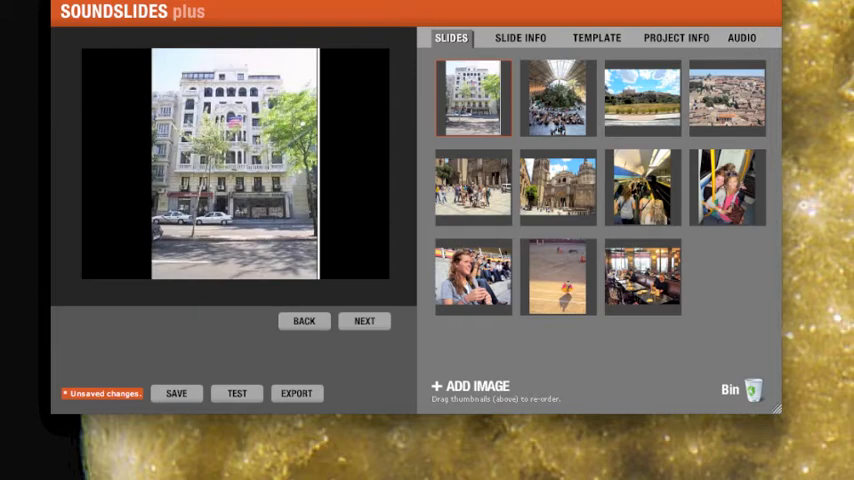
Step: Attach a soundtrack file so the eleven slides spread across about 1:20
left_click(741, 37)
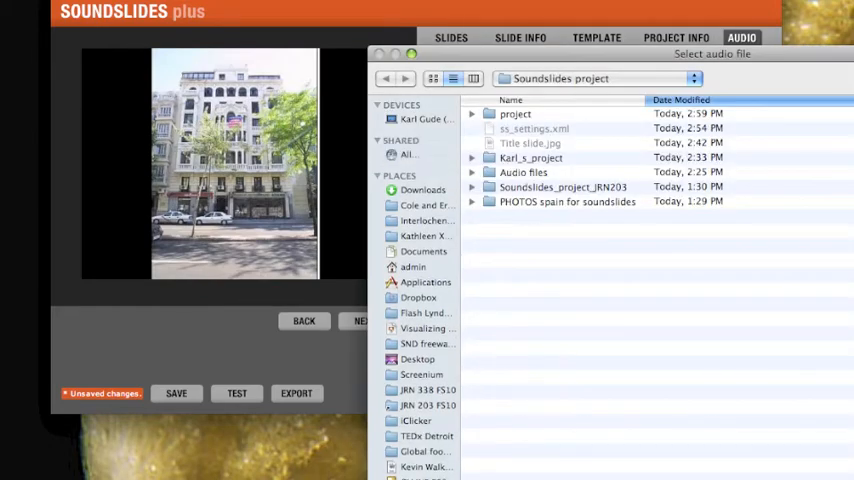
left_click(472, 172)
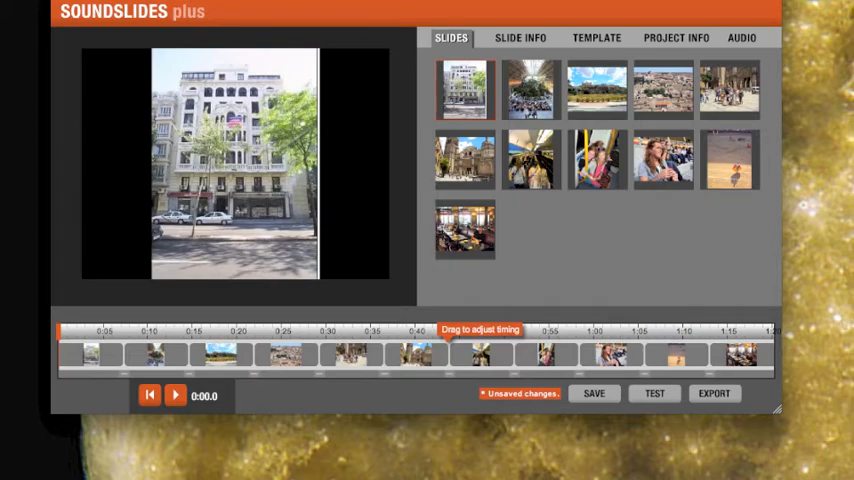
Step: Preview the slideshow with sound to about eight seconds, then bring up the add-image picker
left_click(175, 395)
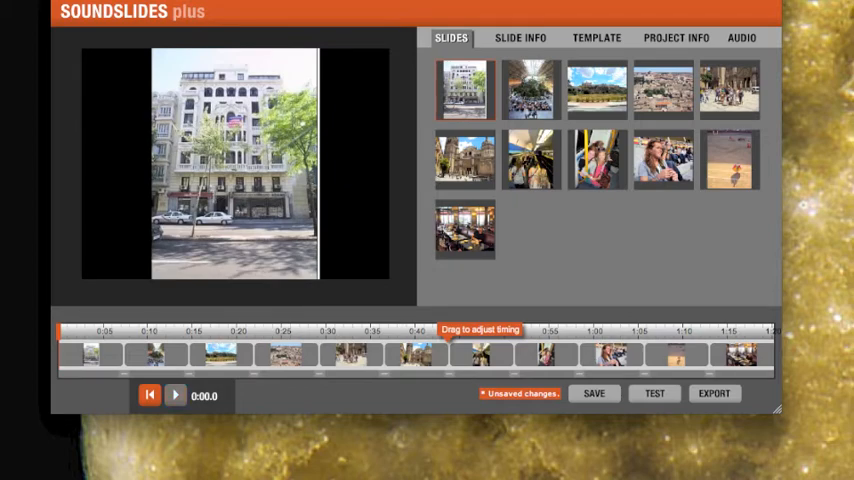
left_click(175, 395)
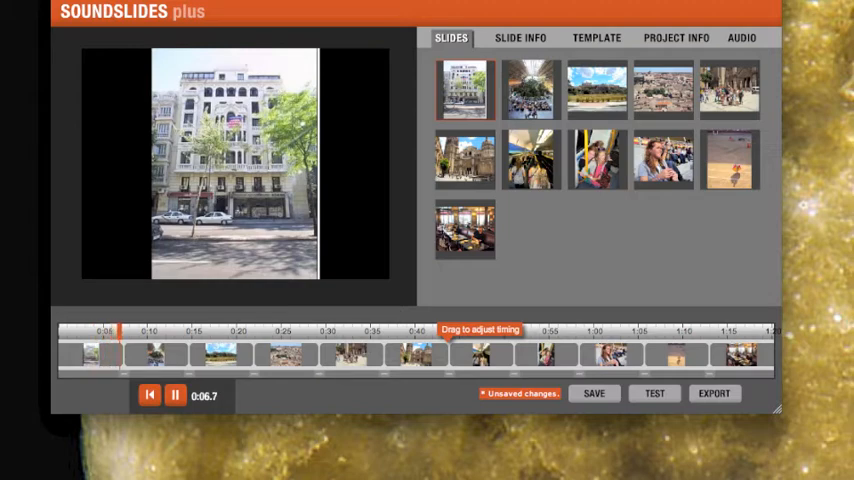
left_click(173, 395)
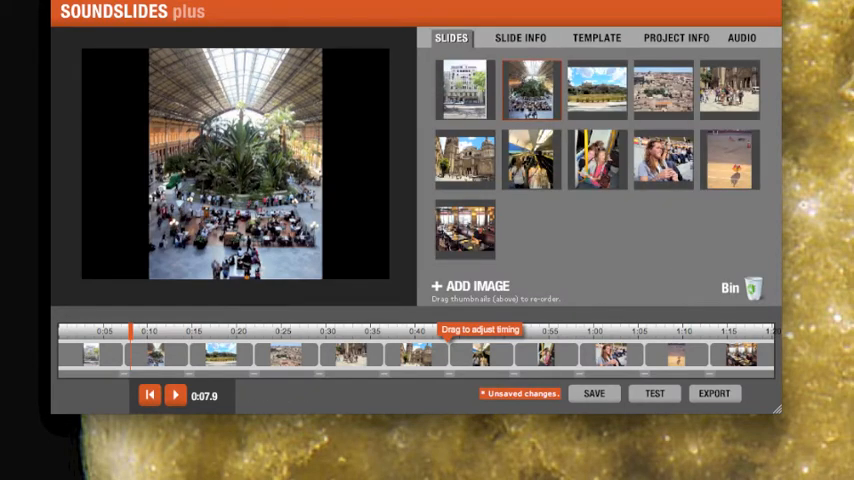
left_click(470, 285)
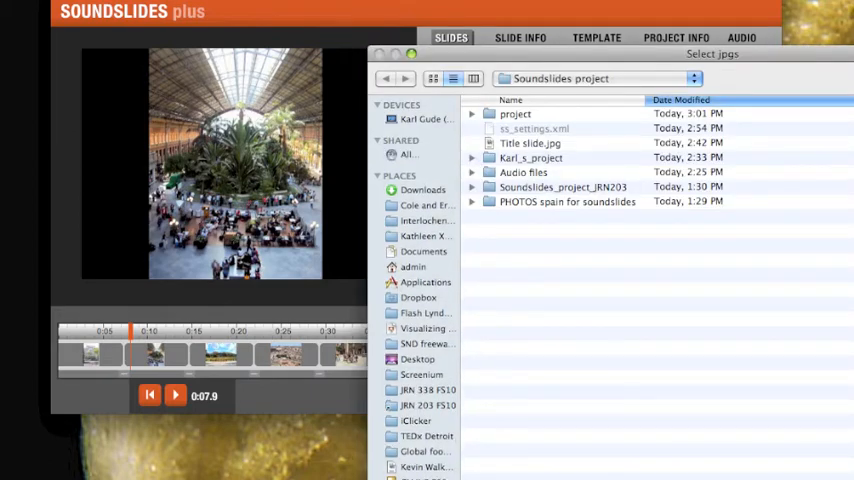
Step: Add Title slide.jpg ('Karl's Amazing Slideshow!') and make it the first slide
left_click(530, 142)
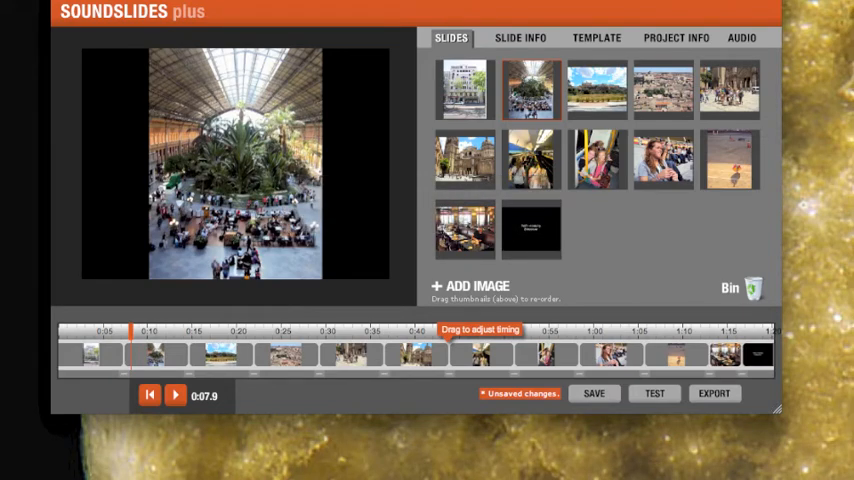
left_click(520, 37)
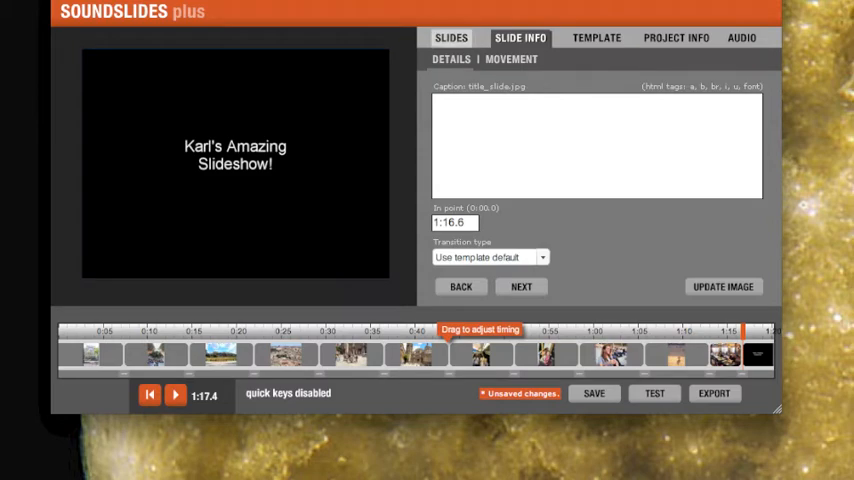
left_click(451, 37)
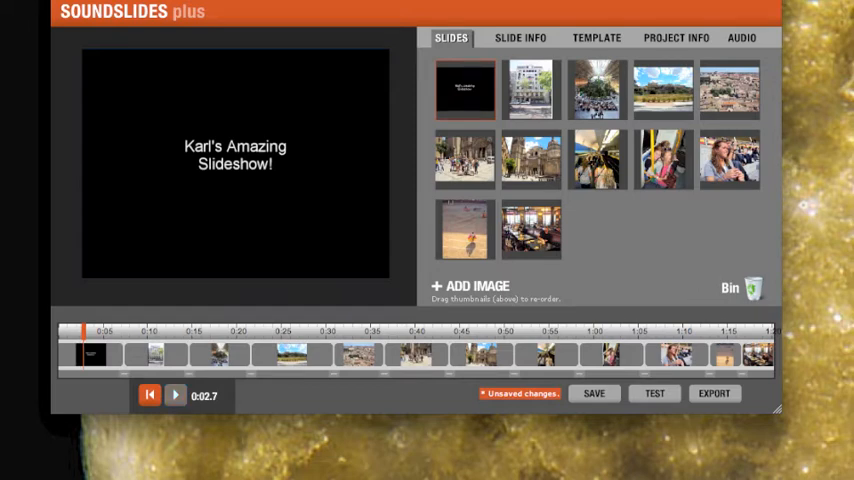
Step: Play from the title slide, pause, and adjust the building slide's start time
left_click(175, 394)
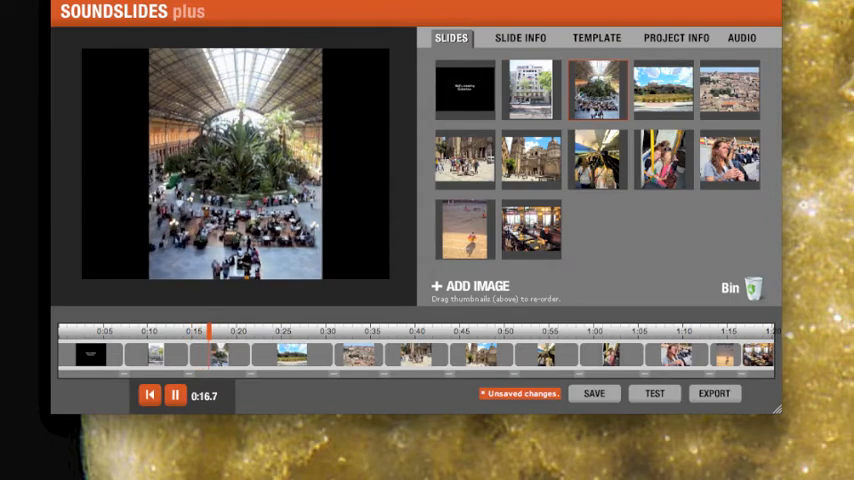
left_click(174, 394)
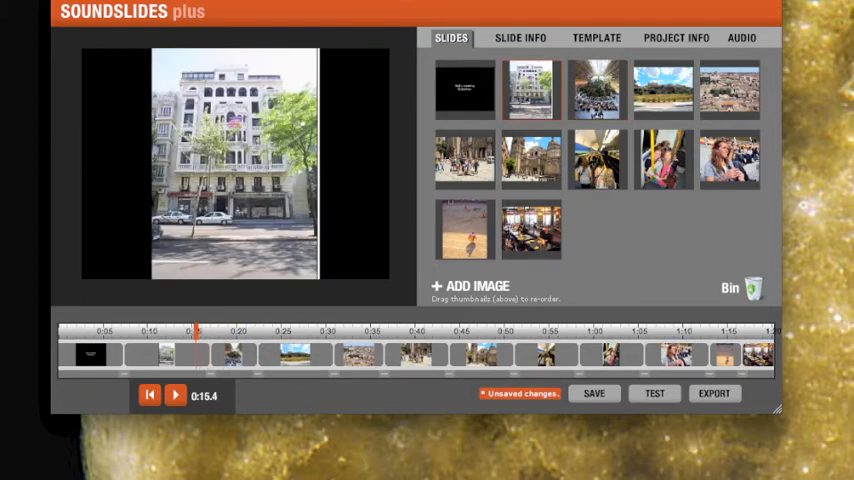
left_click(175, 394)
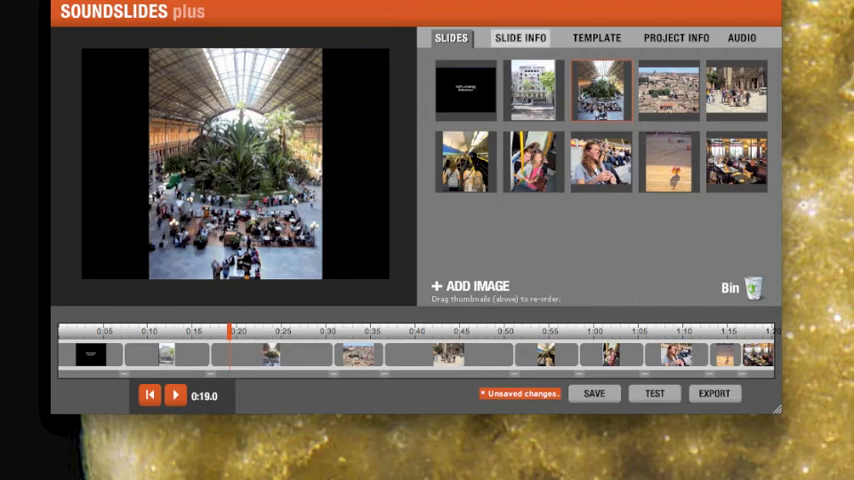
Step: Caption the hostel slide 'Our hostel in Madrid was centrally located' and step through later slides
left_click(520, 37)
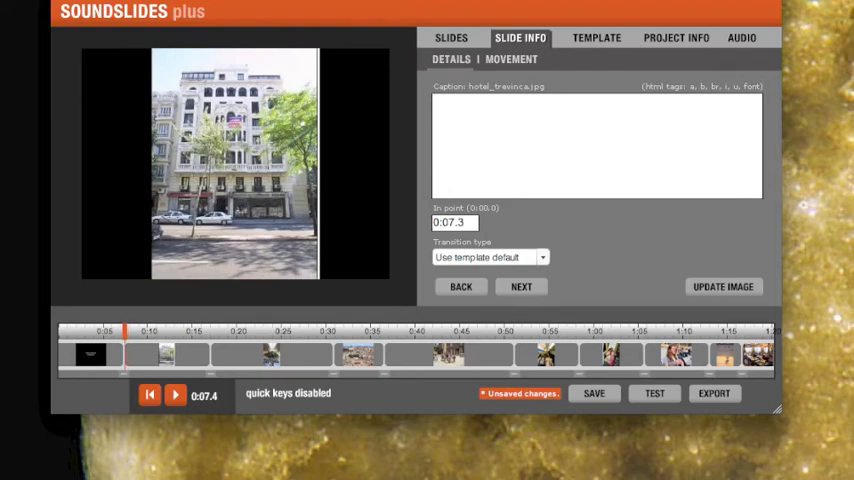
type("Our hostel in Madrid was centrally located")
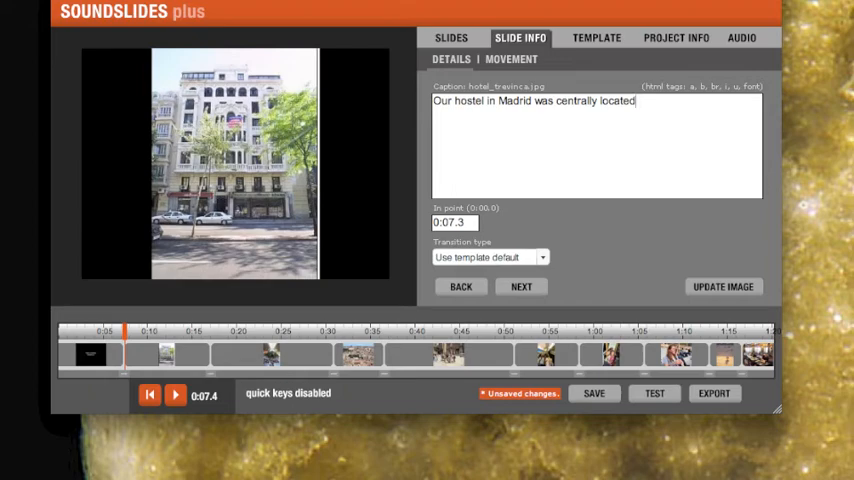
left_click(521, 287)
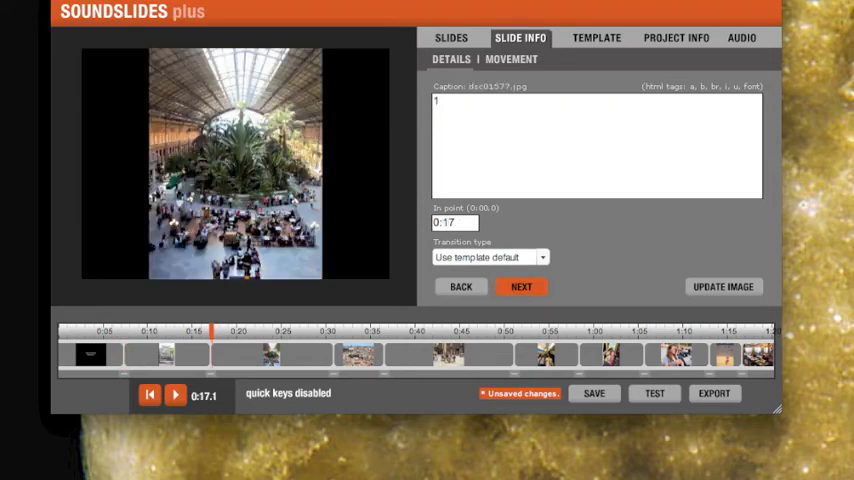
left_click(521, 287)
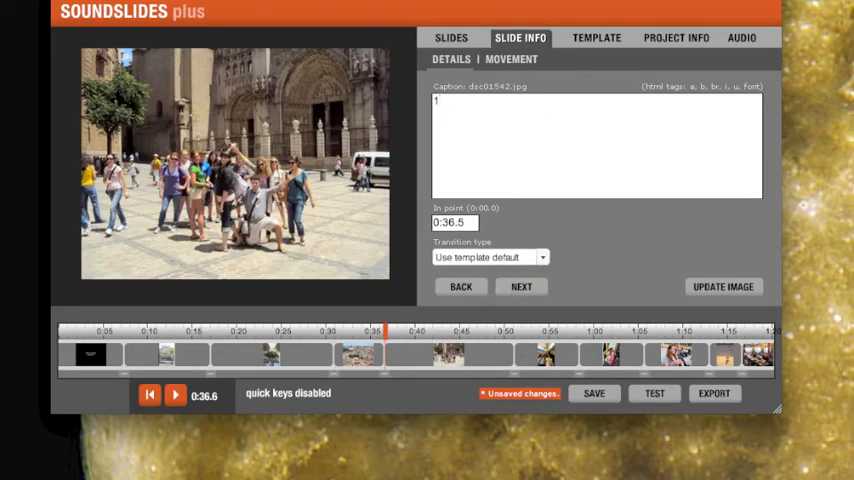
left_click(513, 59)
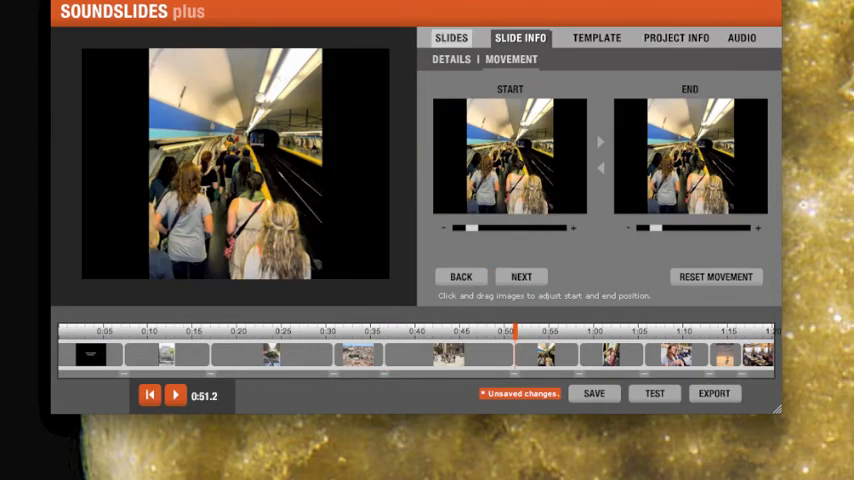
Step: Launch a browser test preview of the slideshow, opening on the title slide
left_click(451, 37)
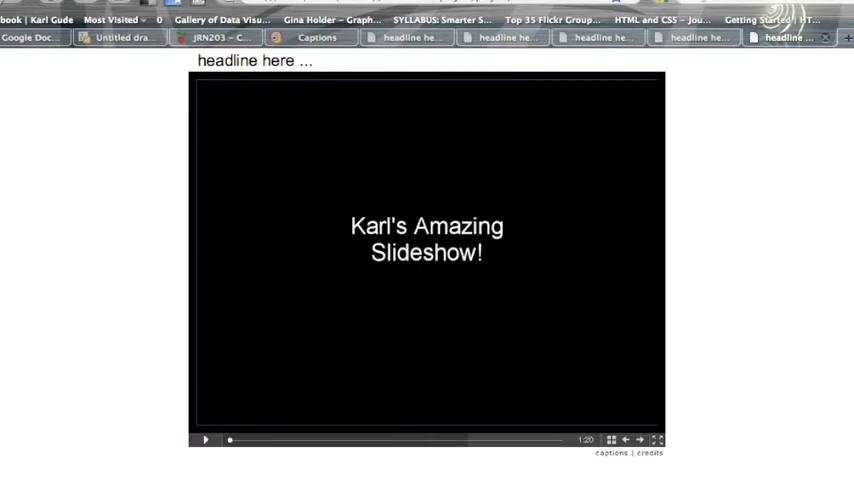
Step: Play the test slideshow in the browser preview
left_click(205, 440)
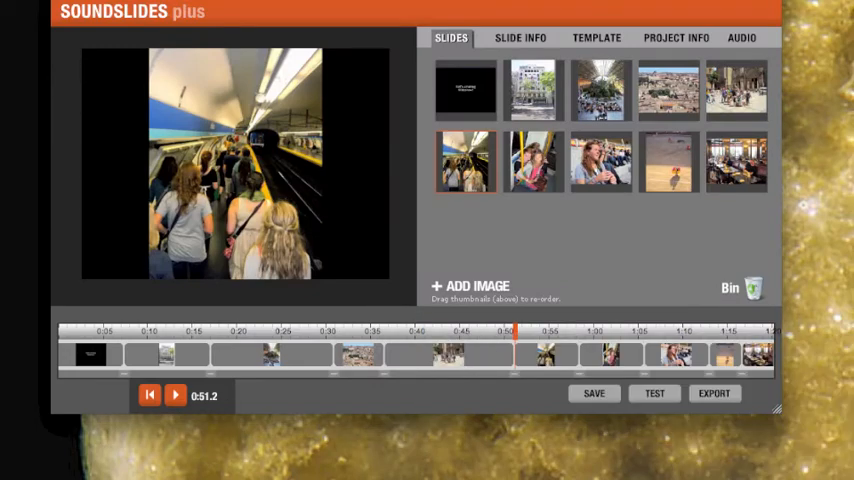
Step: Enter the headline 'A Day in Madrid' and a credits byline beginning 'by K'
left_click(676, 37)
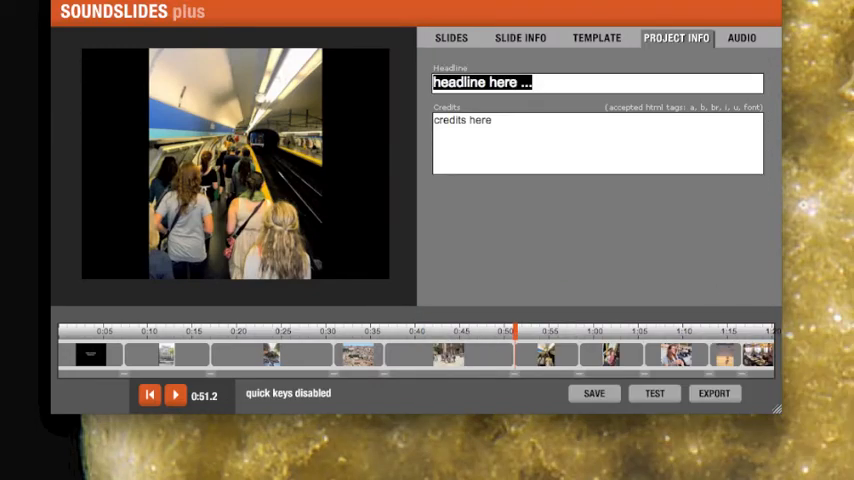
type("A da")
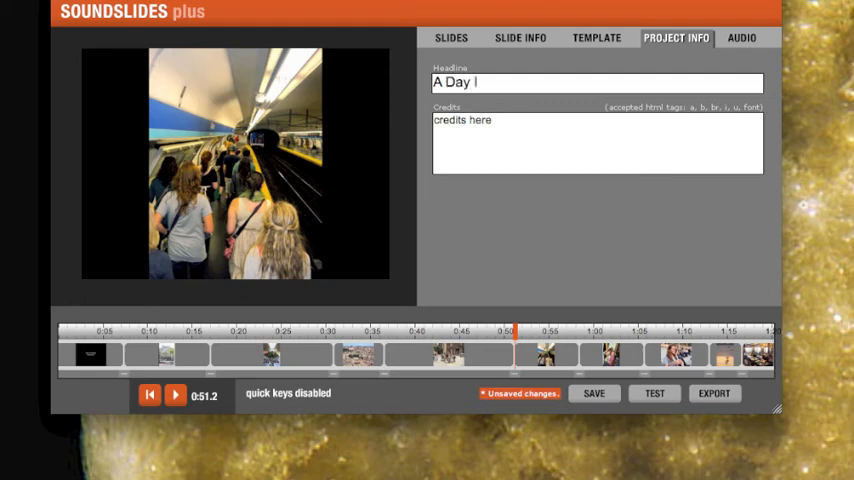
type("n Ma")
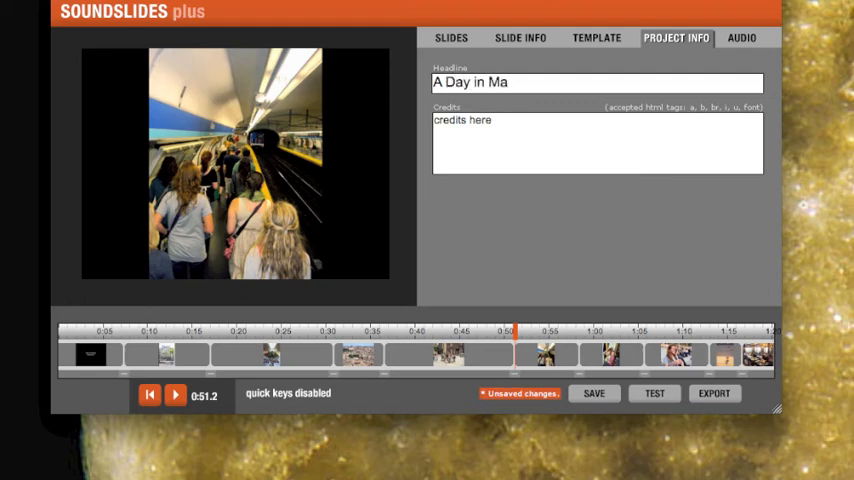
type("drid")
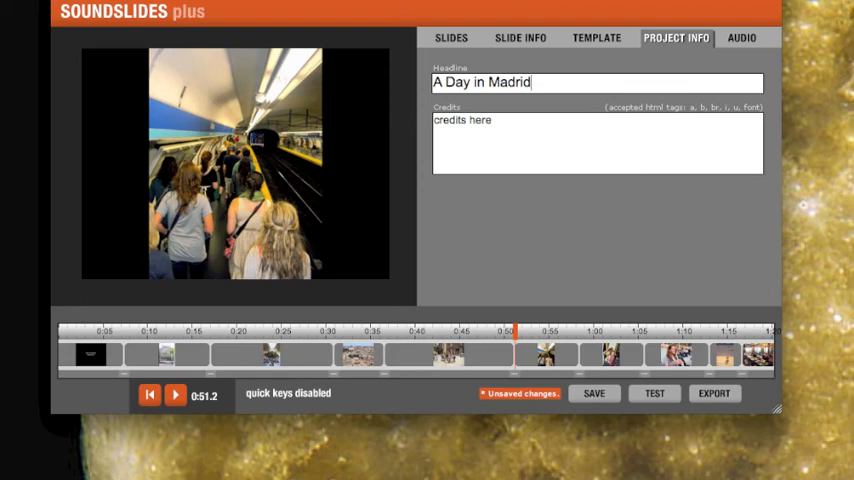
type("by Karl Gude")
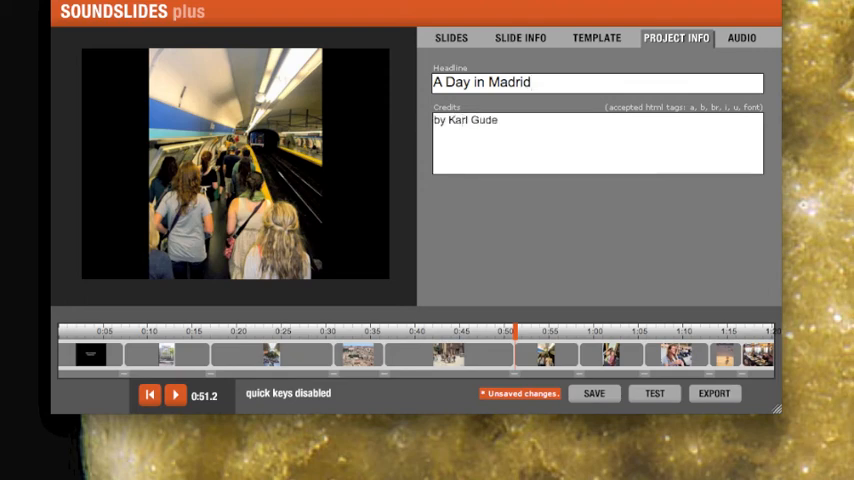
left_click(497, 120)
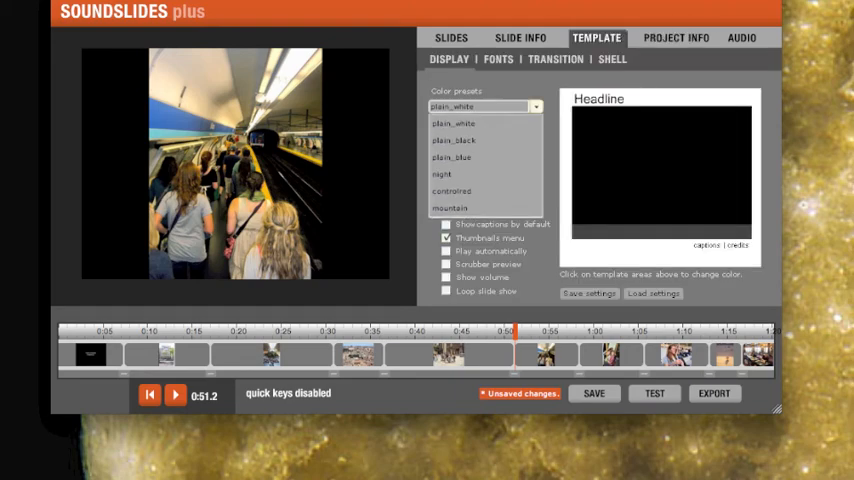
Step: Try another colour preset, revert to plain_white, and show the Fonts settings
left_click(454, 140)
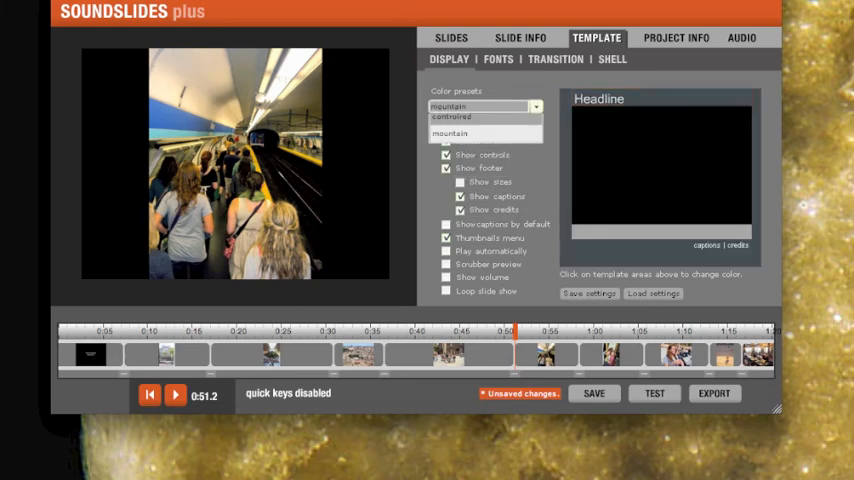
left_click(485, 120)
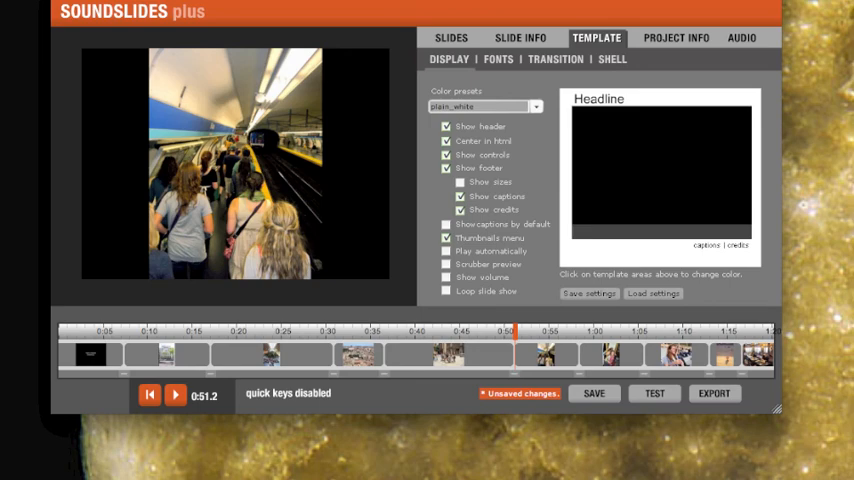
left_click(498, 59)
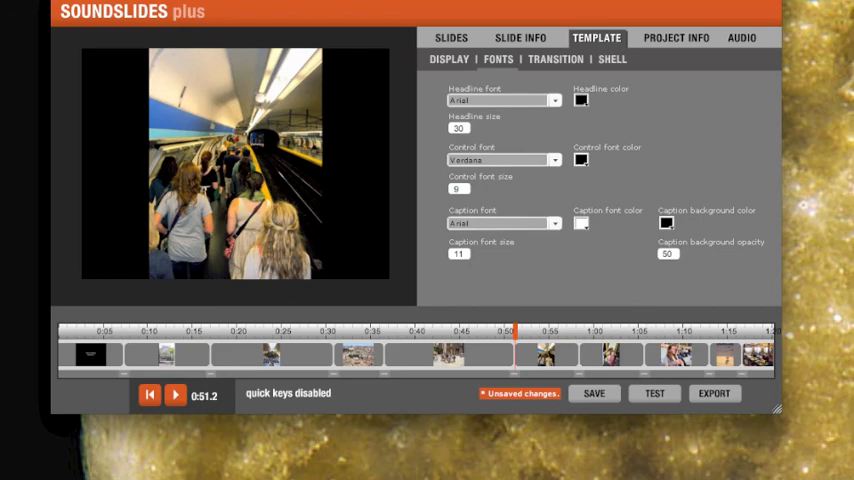
left_click(555, 59)
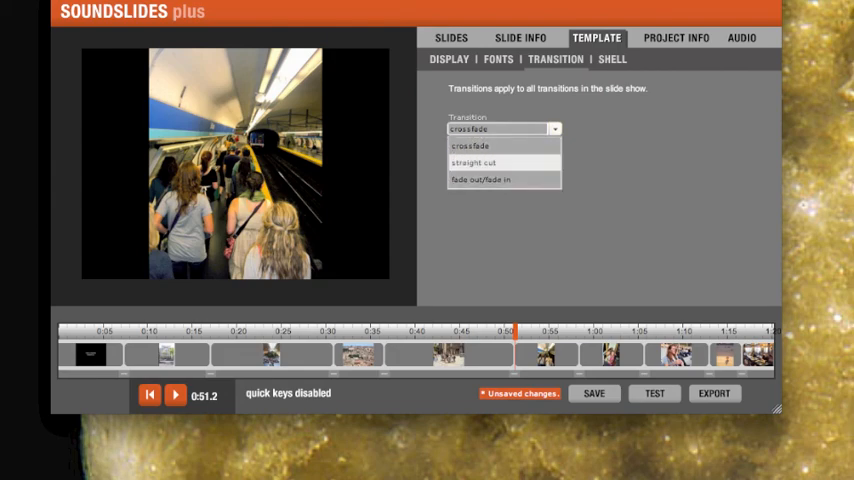
Step: Choose 'straight cut' as the slide transition and go back to the Slides thumbnail grid
left_click(473, 162)
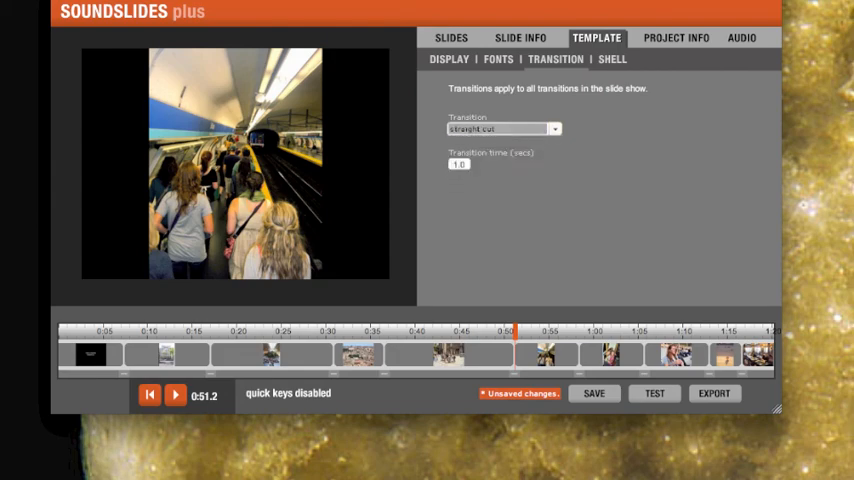
left_click(448, 59)
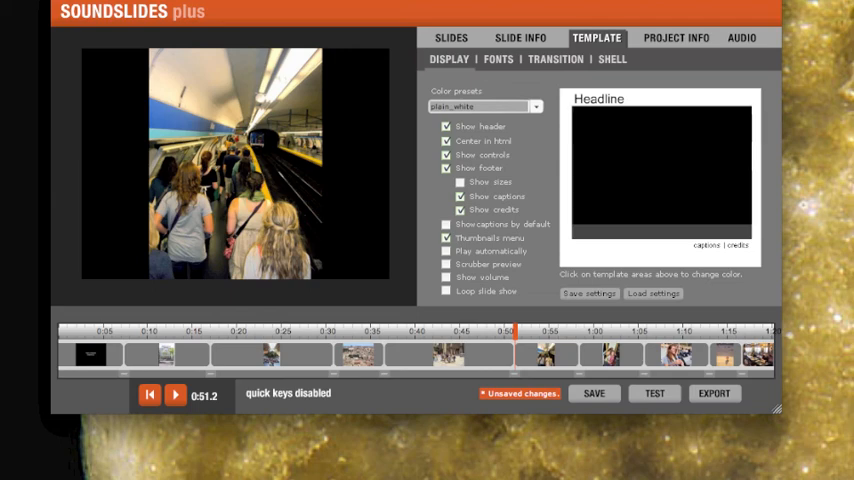
left_click(451, 37)
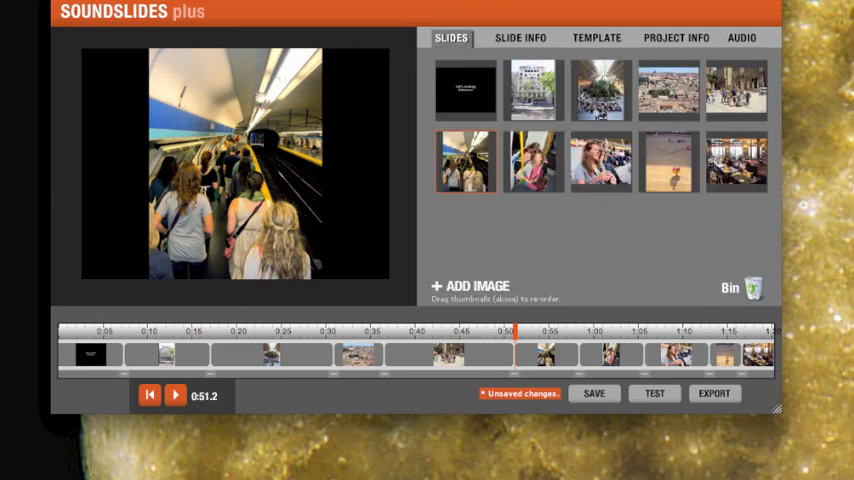